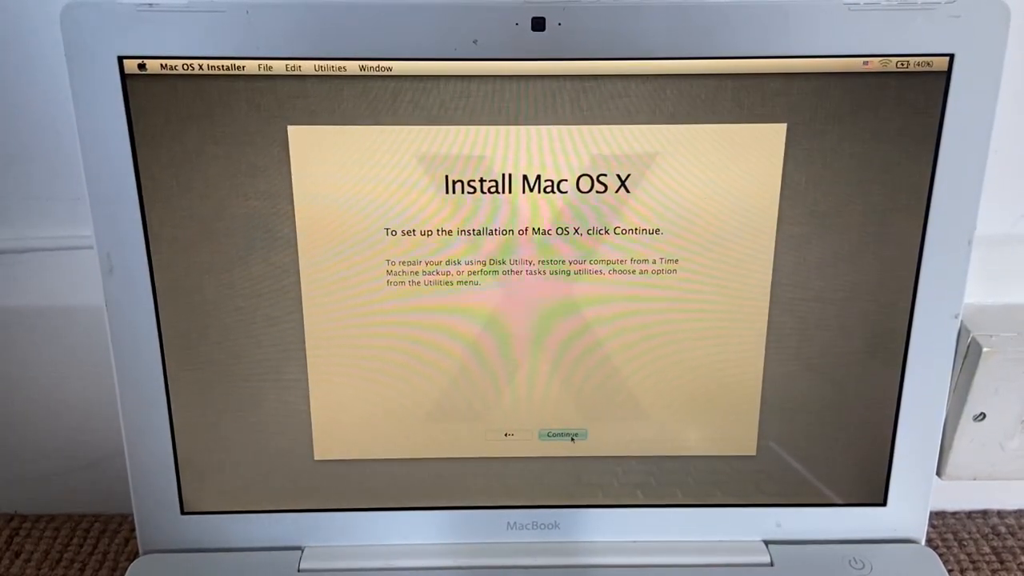
Accept the default package selection and install Mac OS X Lion
click(562, 434)
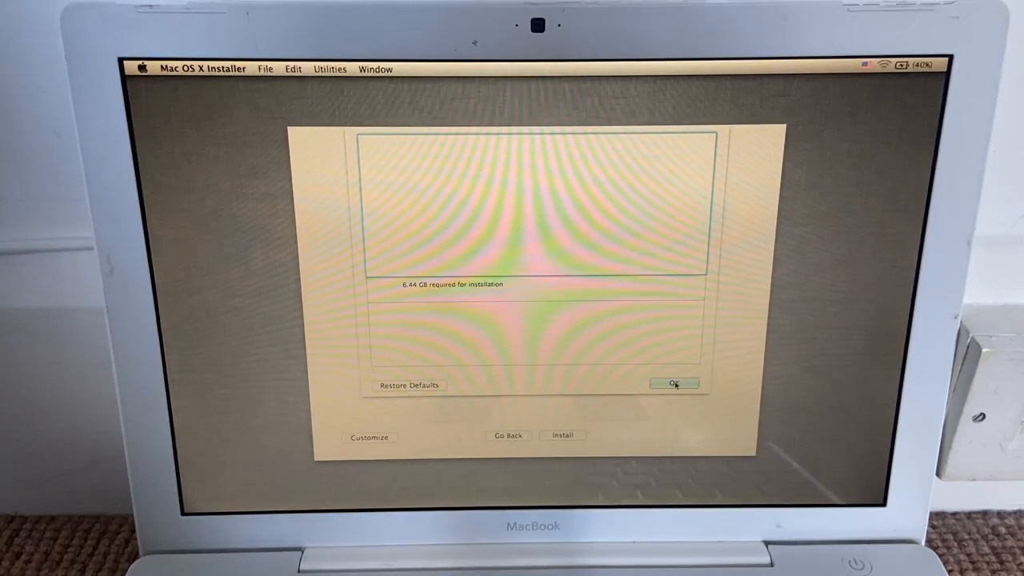
click(677, 384)
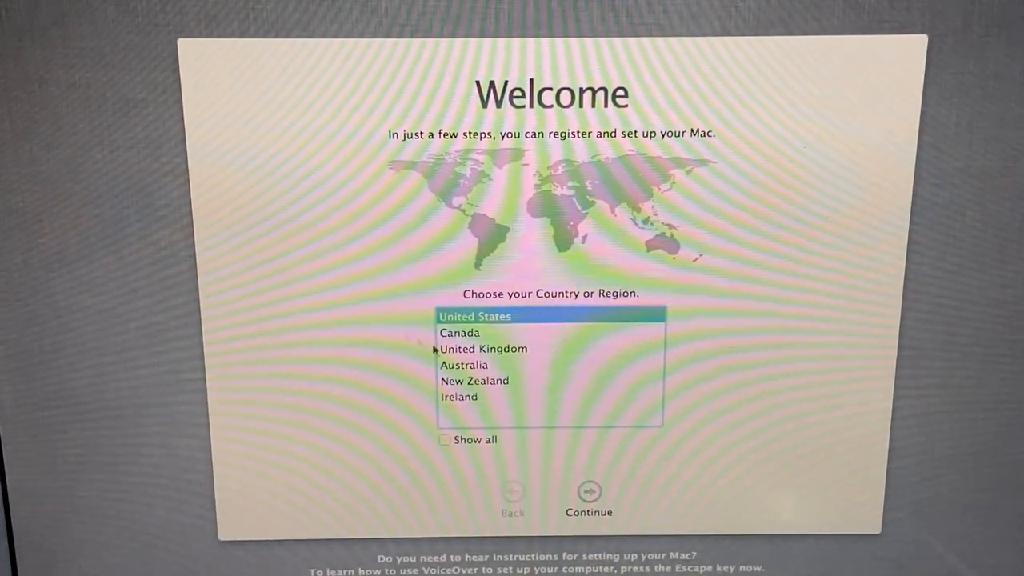
Choose United Kingdom as the region and accept the keyboard layout
click(483, 348)
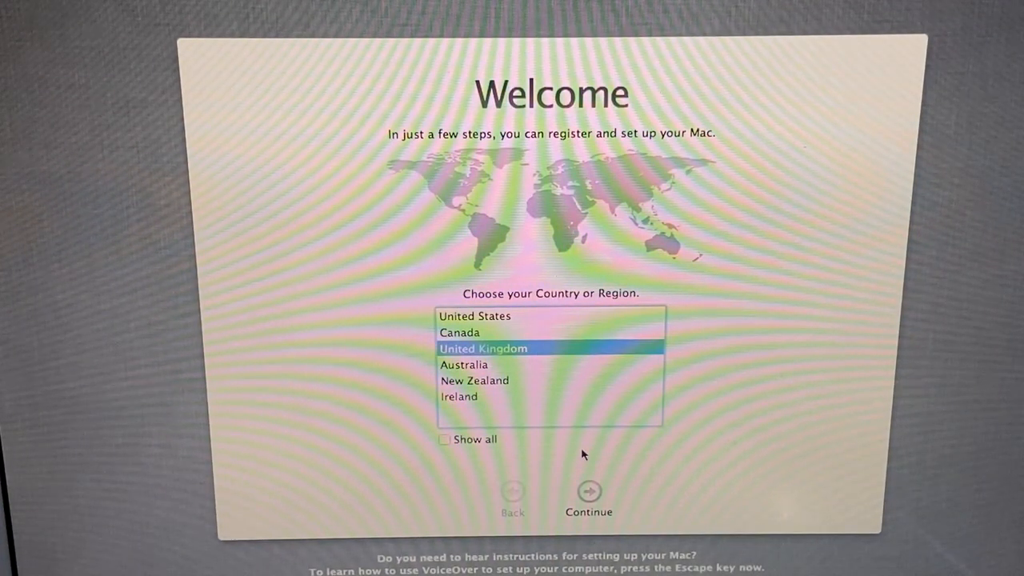
click(589, 490)
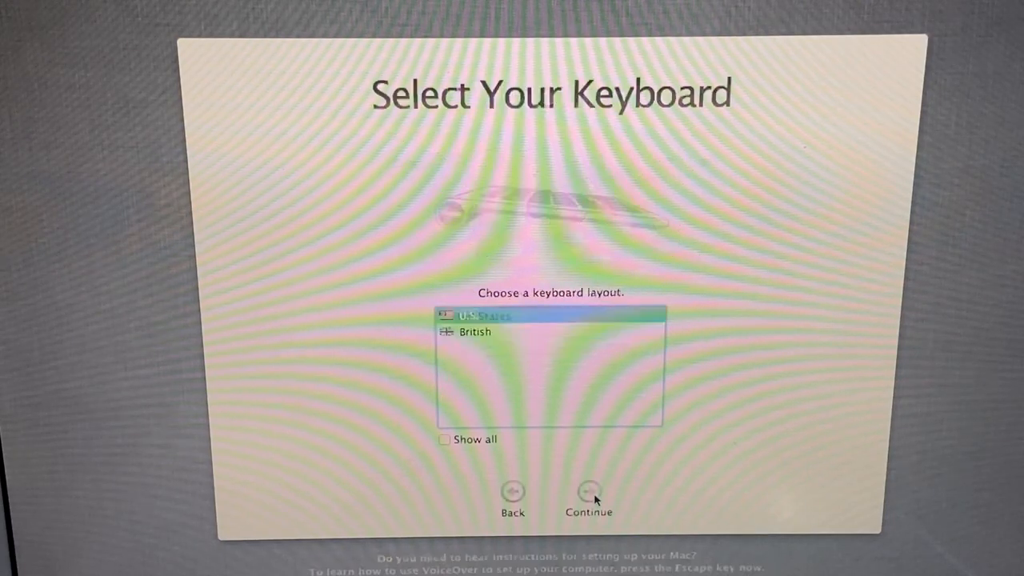
click(473, 331)
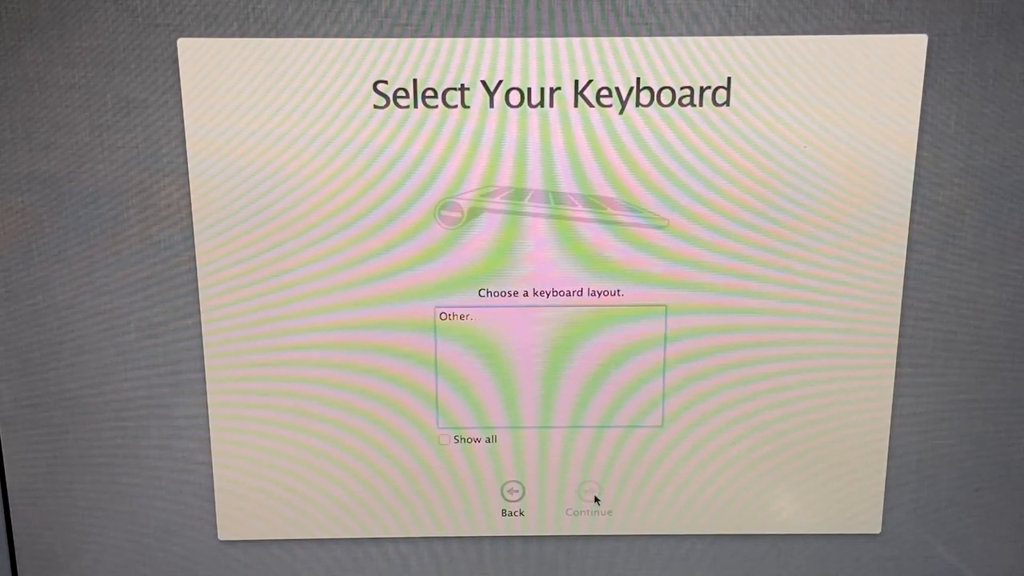
click(589, 490)
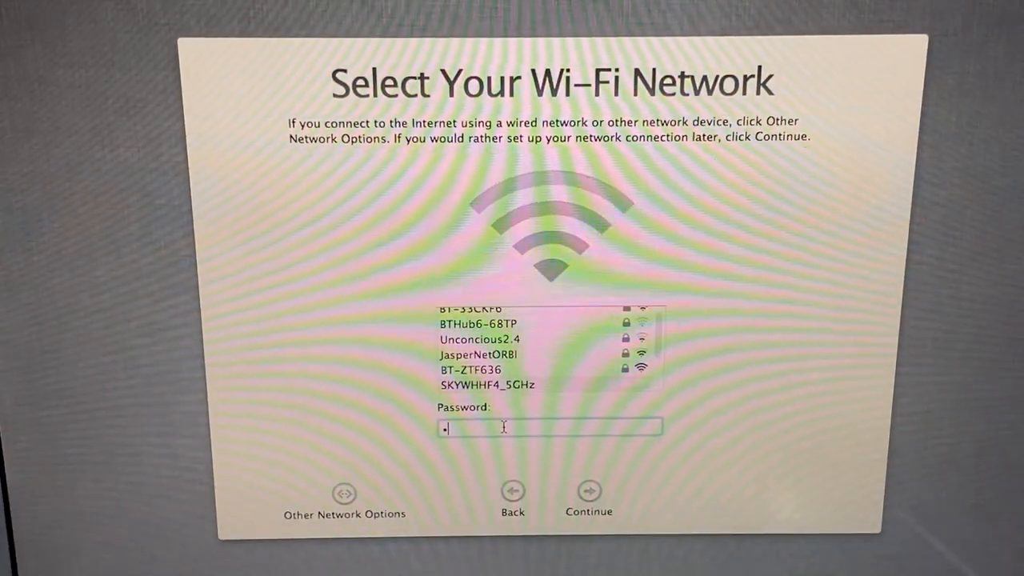
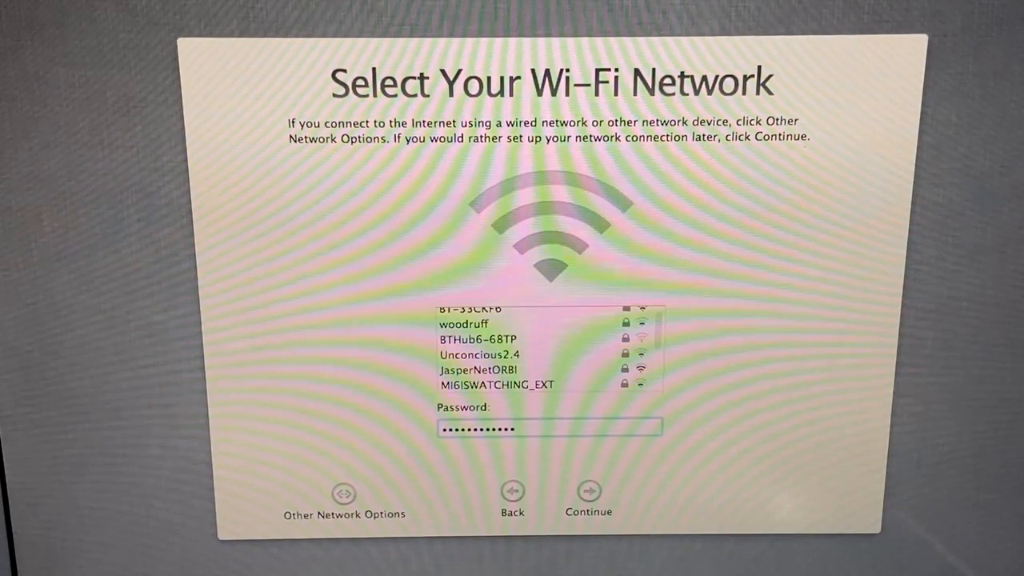
Join the chosen Wi-Fi network with its password
click(587, 488)
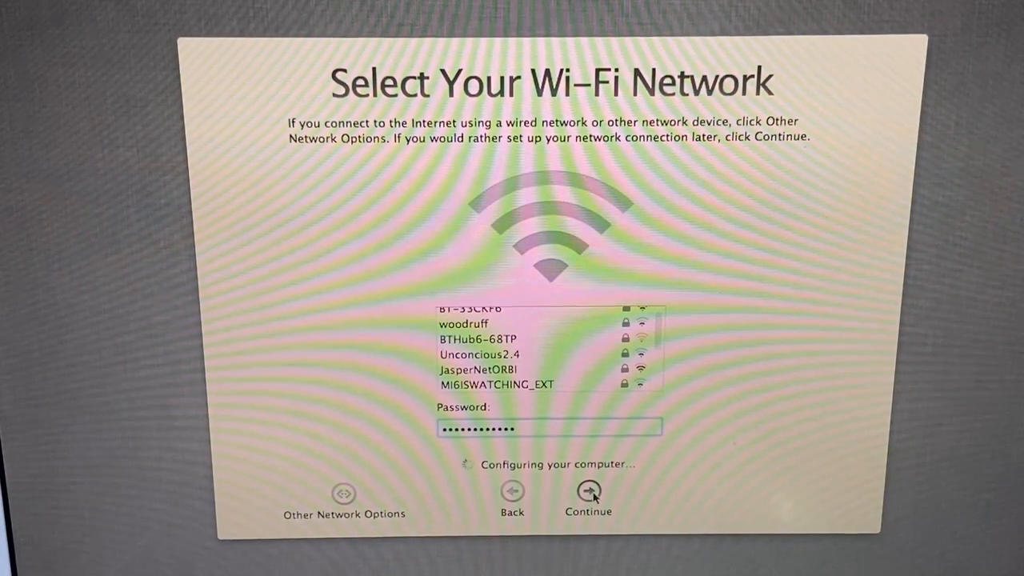
click(588, 490)
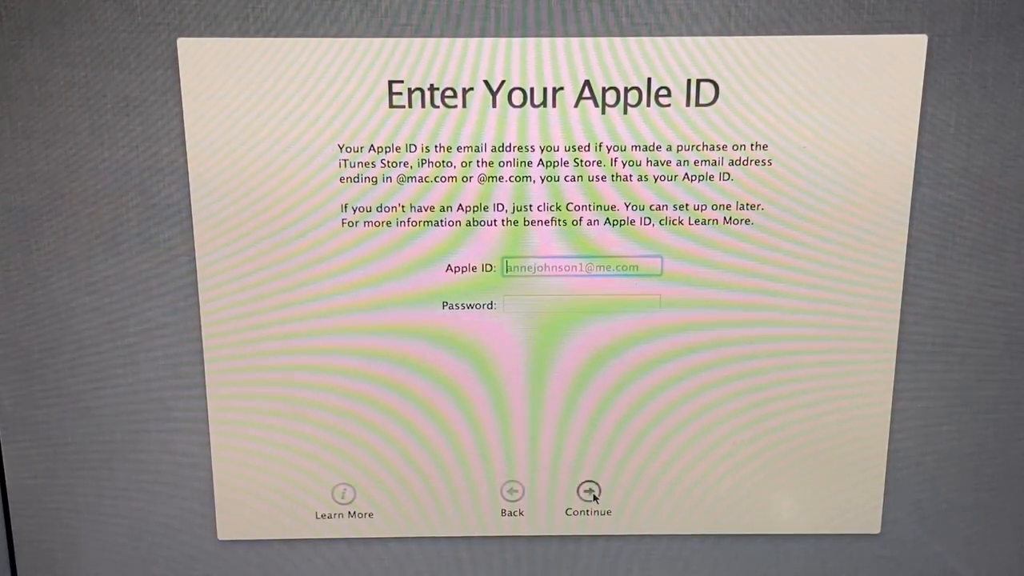
Skip Apple ID and registration, then create the Whale Tech computer account
click(587, 492)
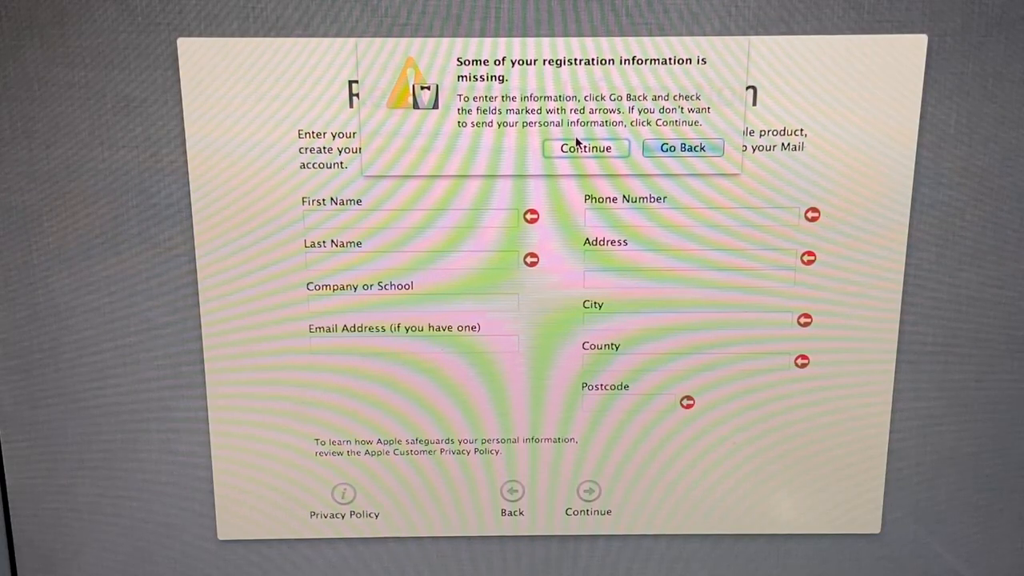
click(585, 147)
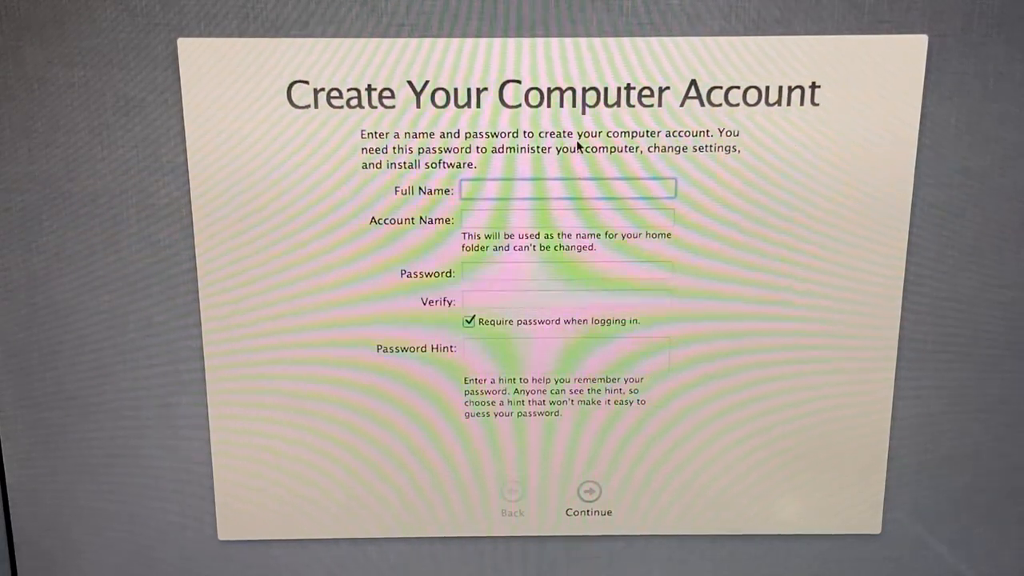
text(Whale Tech)
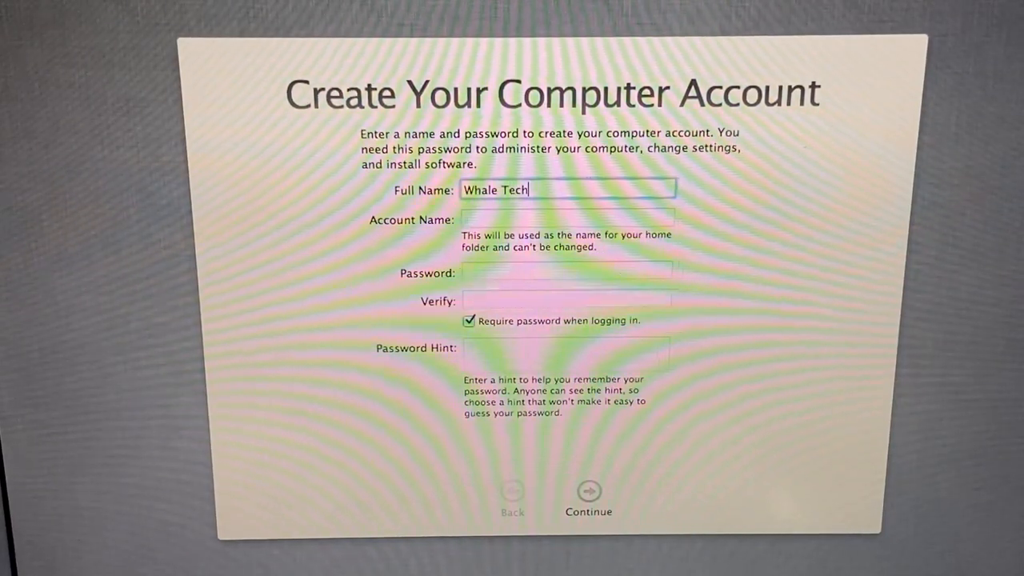
text(whaletech07)
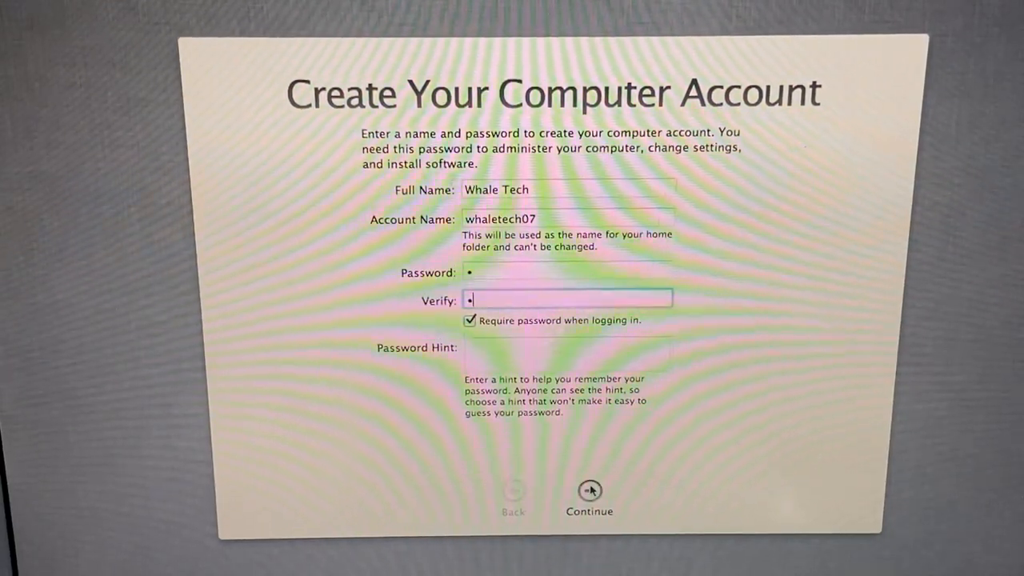
click(589, 490)
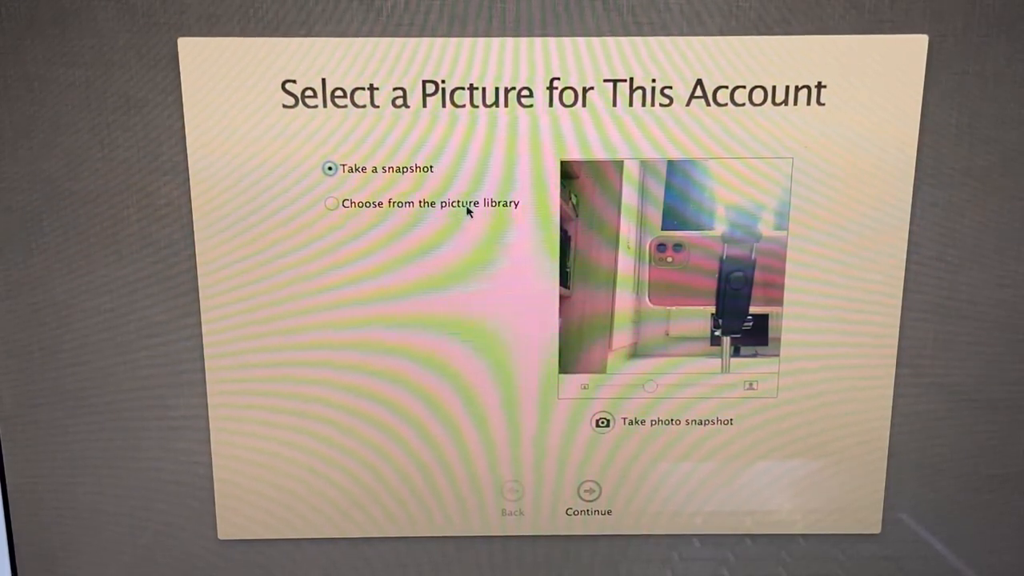
Use the penguin library picture and keep the London time zone to finish setup
click(329, 202)
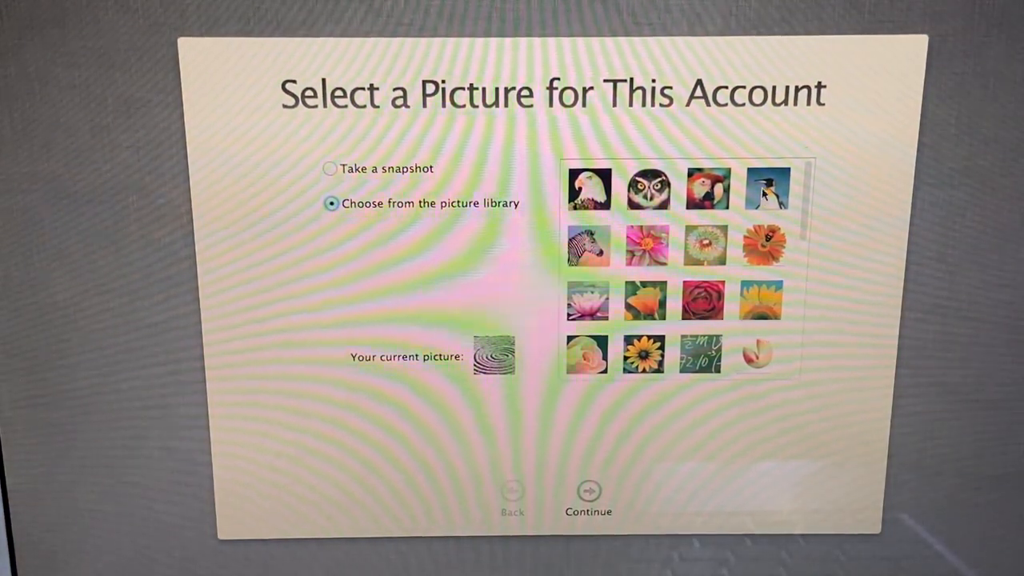
click(771, 187)
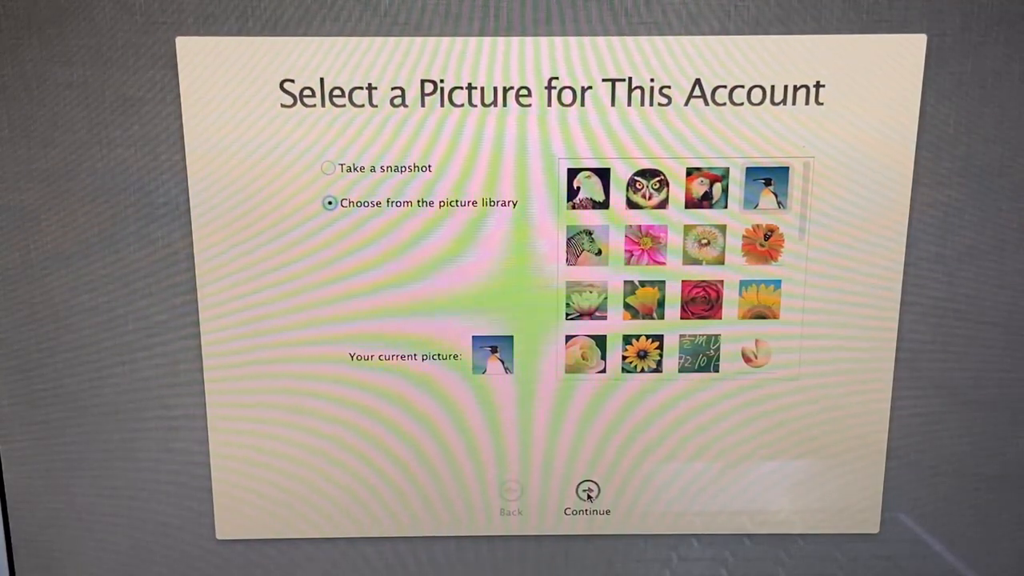
click(587, 493)
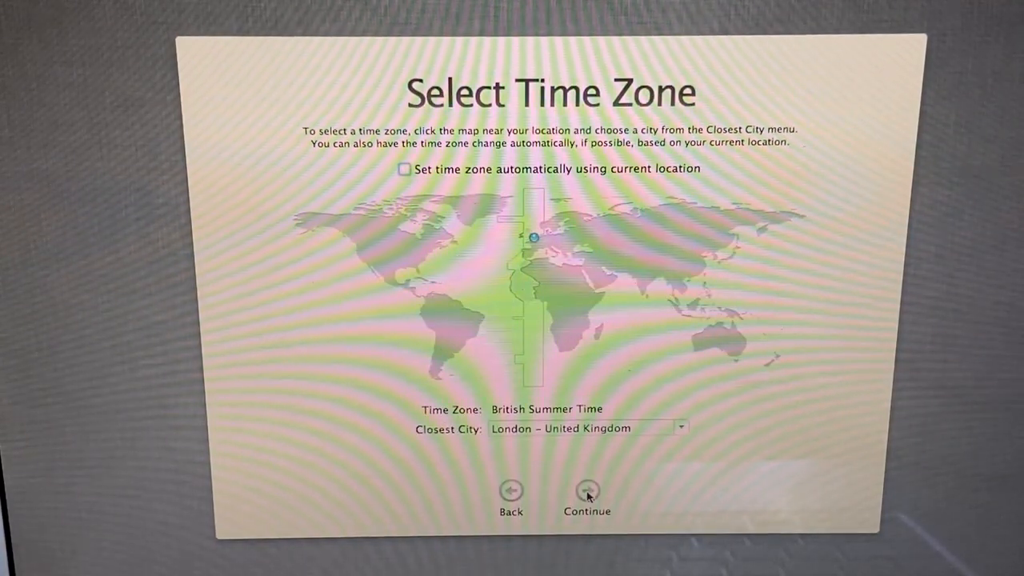
click(589, 489)
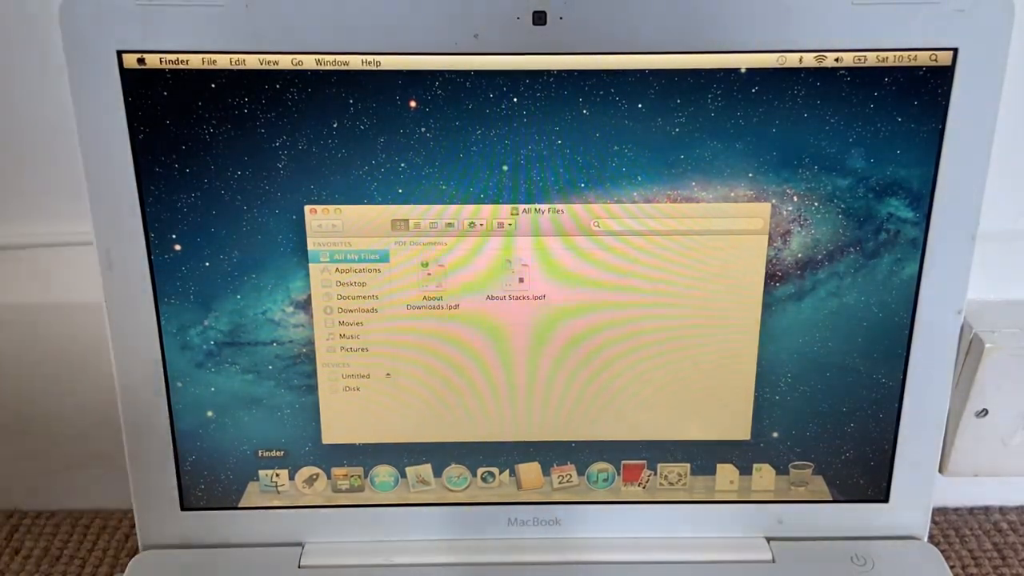
Copy Firefox from Firefox 48.0.dmg into Applications and dismiss the inspiron-5406 connection error
click(355, 376)
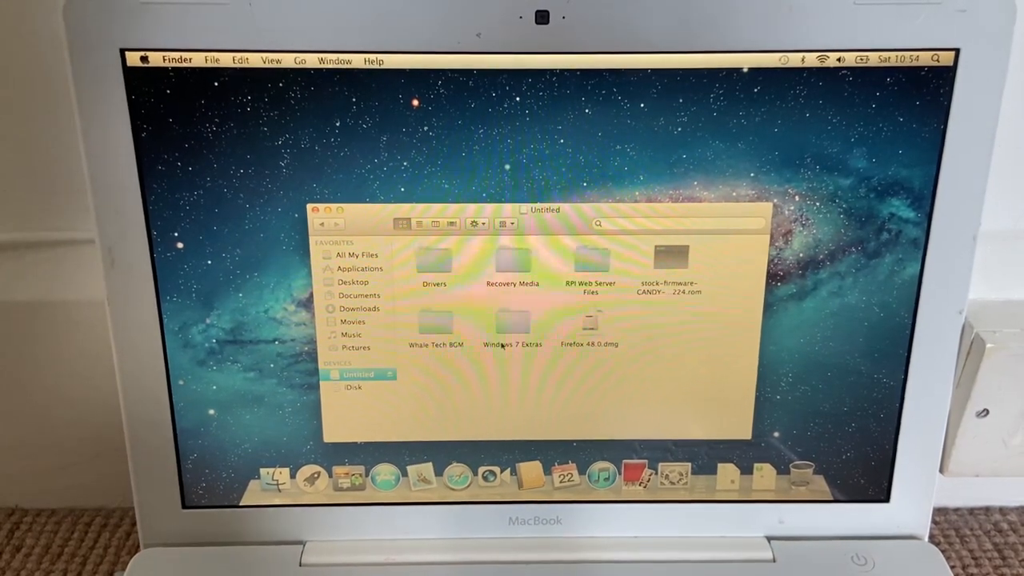
click(588, 326)
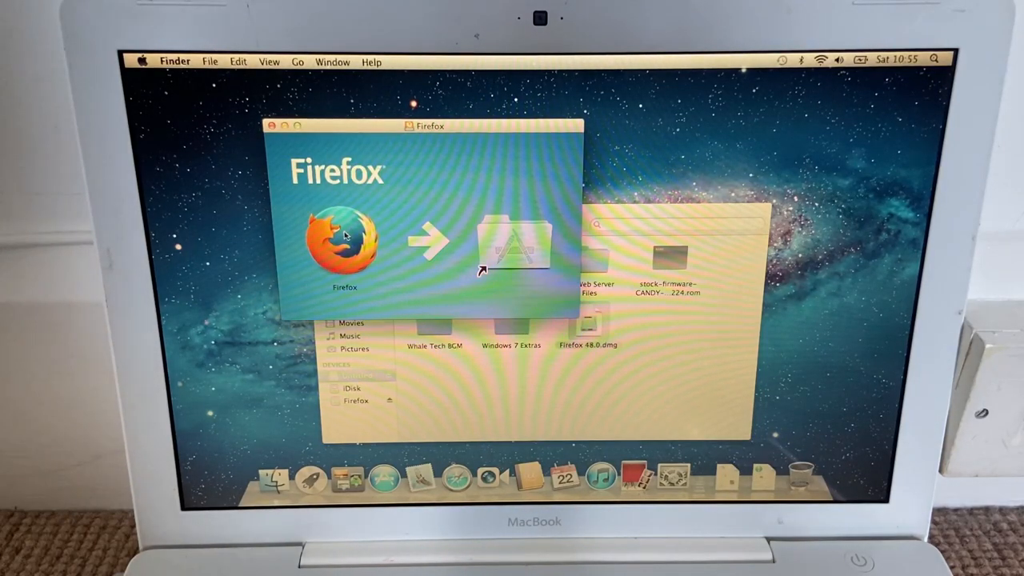
drag(345, 240, 516, 240)
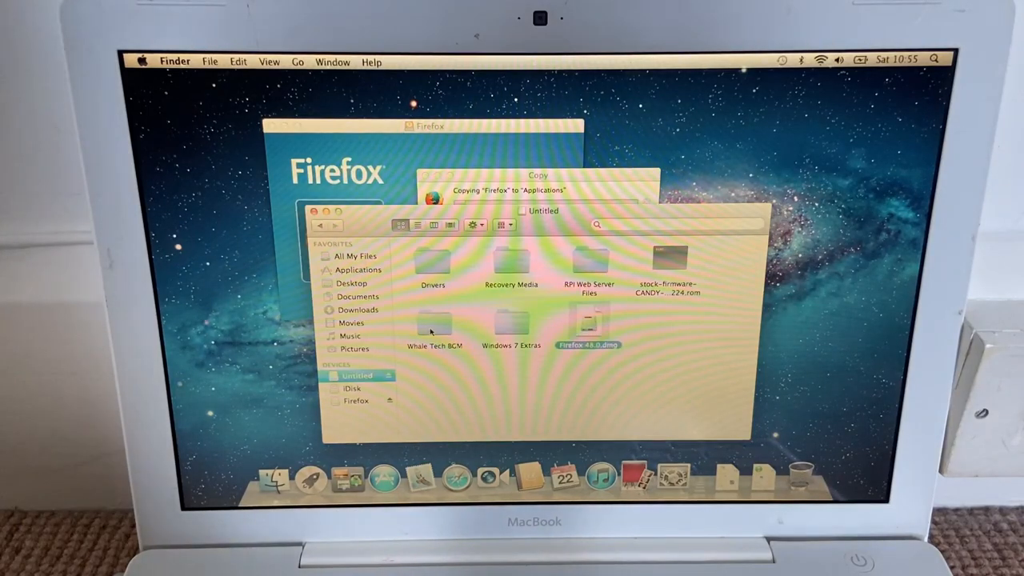
double_click(434, 325)
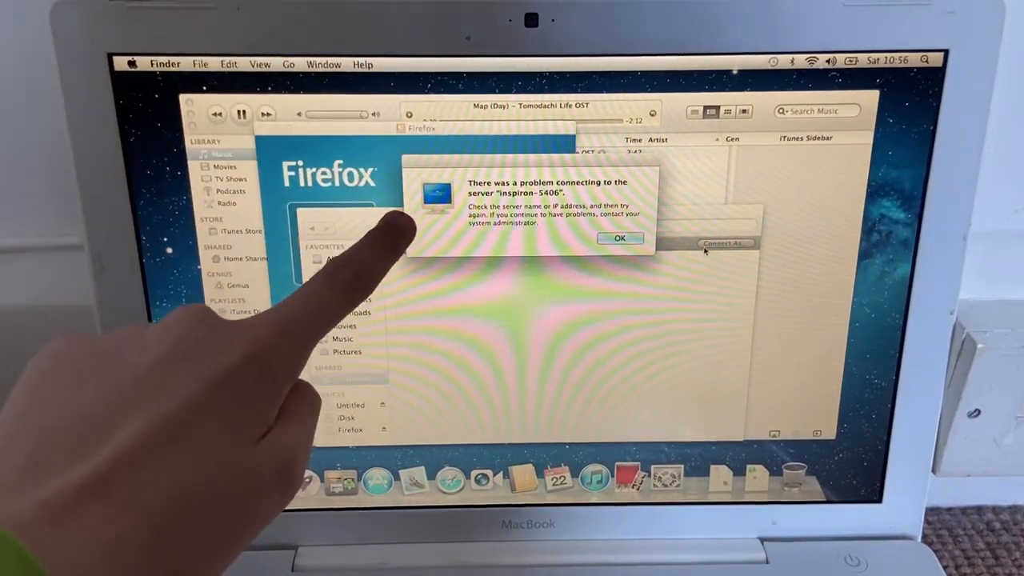
click(621, 238)
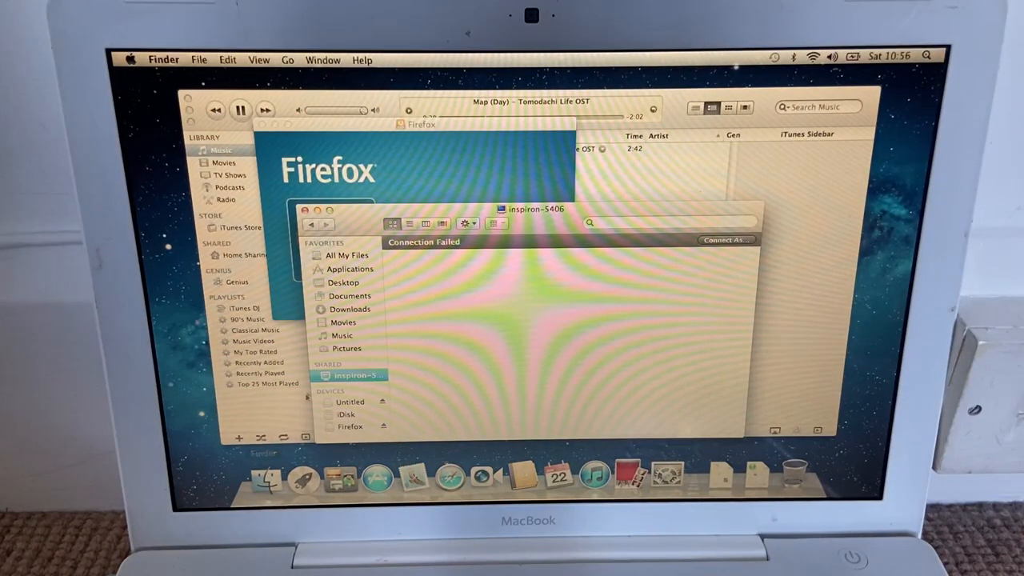
Show the Applications folder and close the Firefox disk image window
click(341, 269)
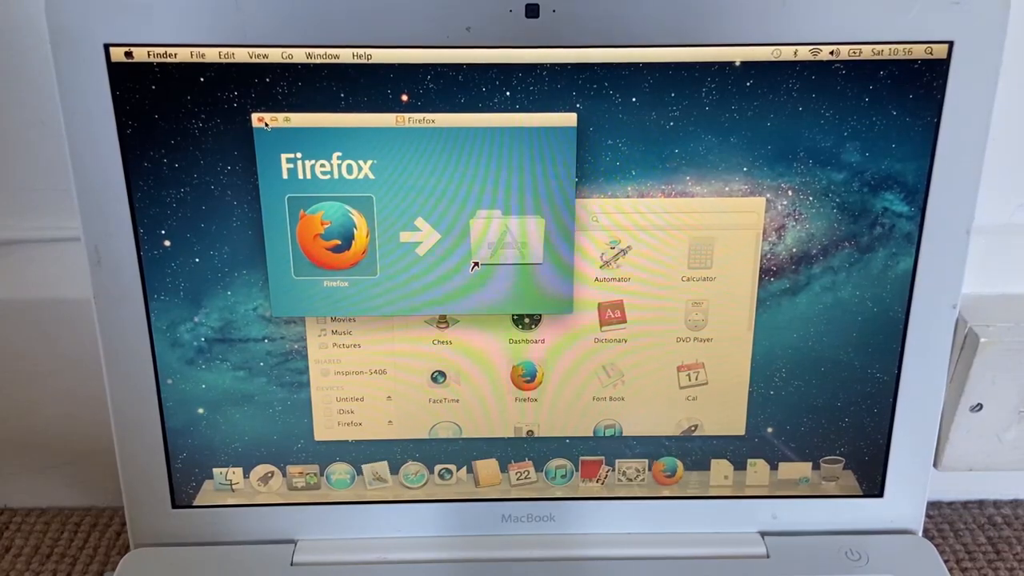
click(264, 120)
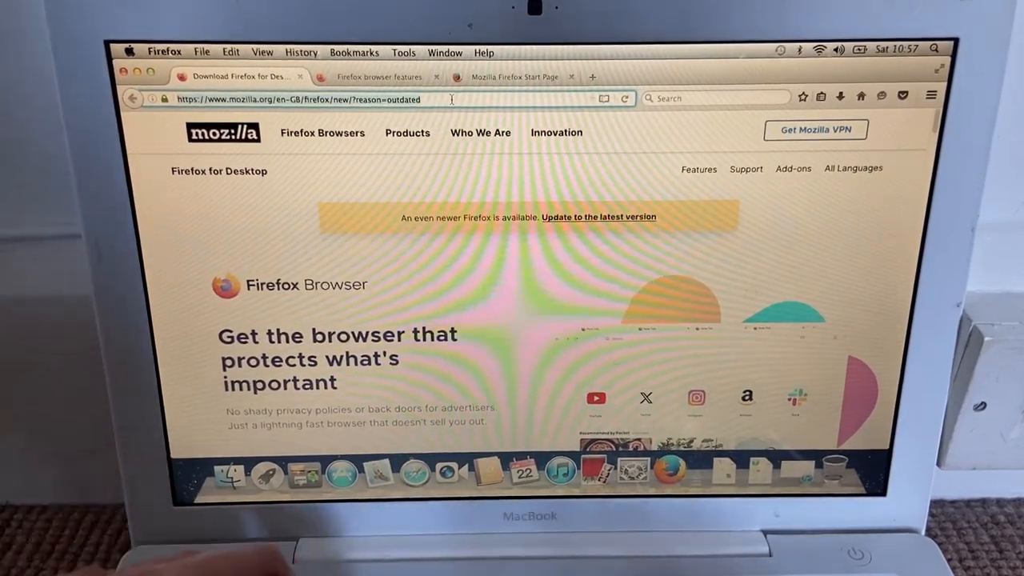
Visit the whaletech07 github.io site and follow its GitHub link to the profile
text(whaletech07.github.io)
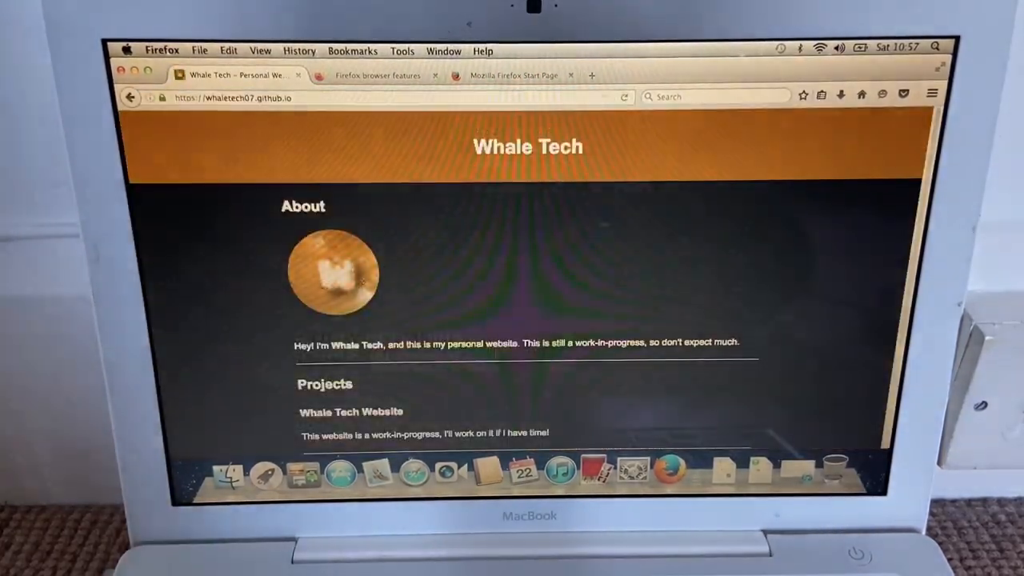
scroll(down, 3)
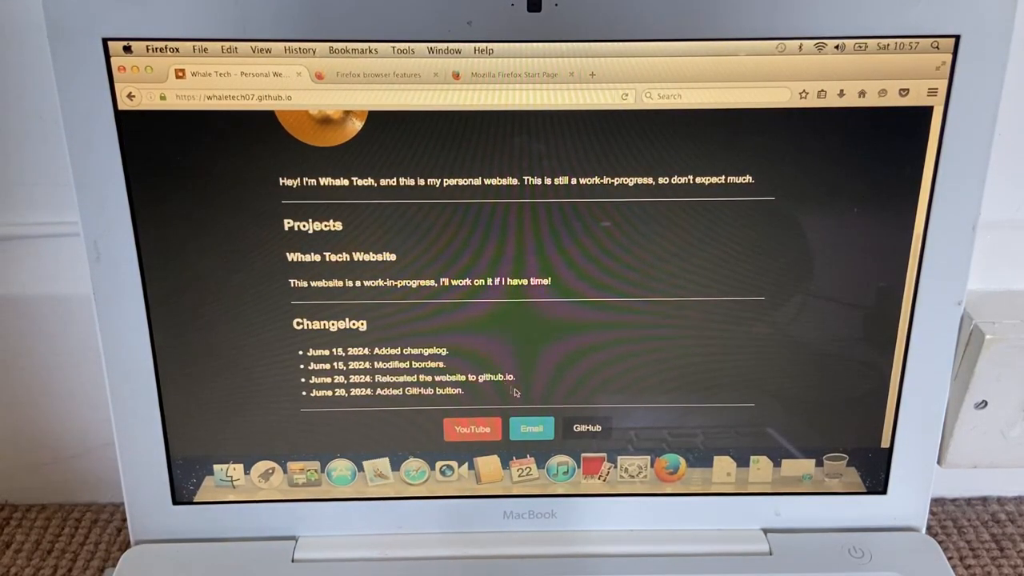
click(586, 428)
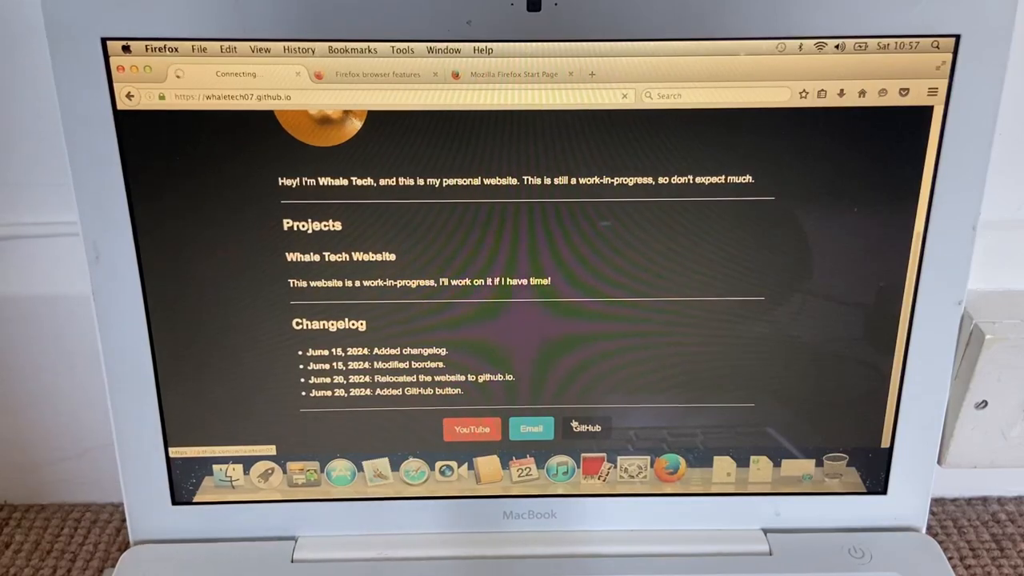
click(585, 428)
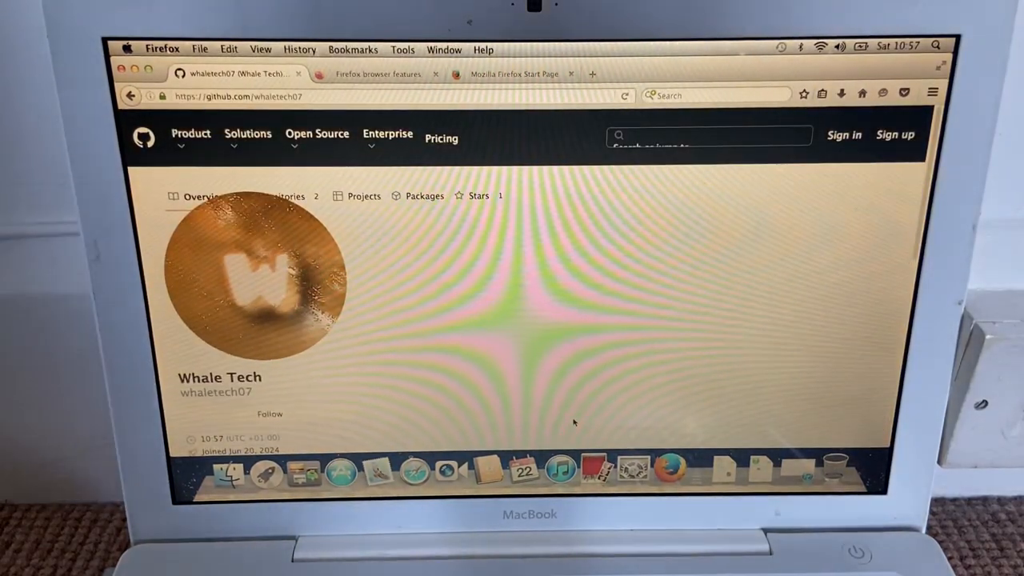
scroll(down, 3)
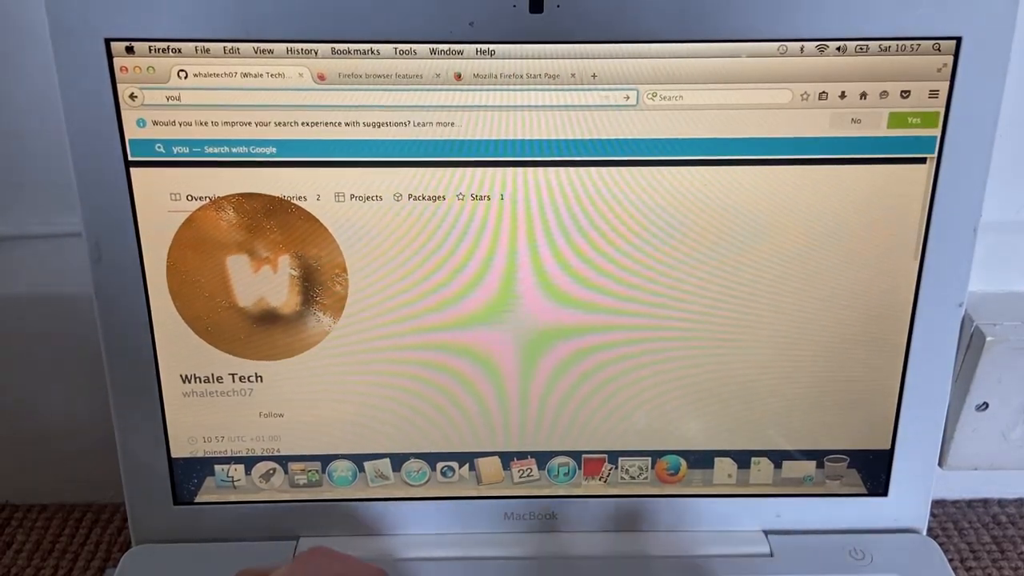
Go to the youtube.com/@ Whale Tech channel and accept all YouTube cookies
text(youtube.com/)
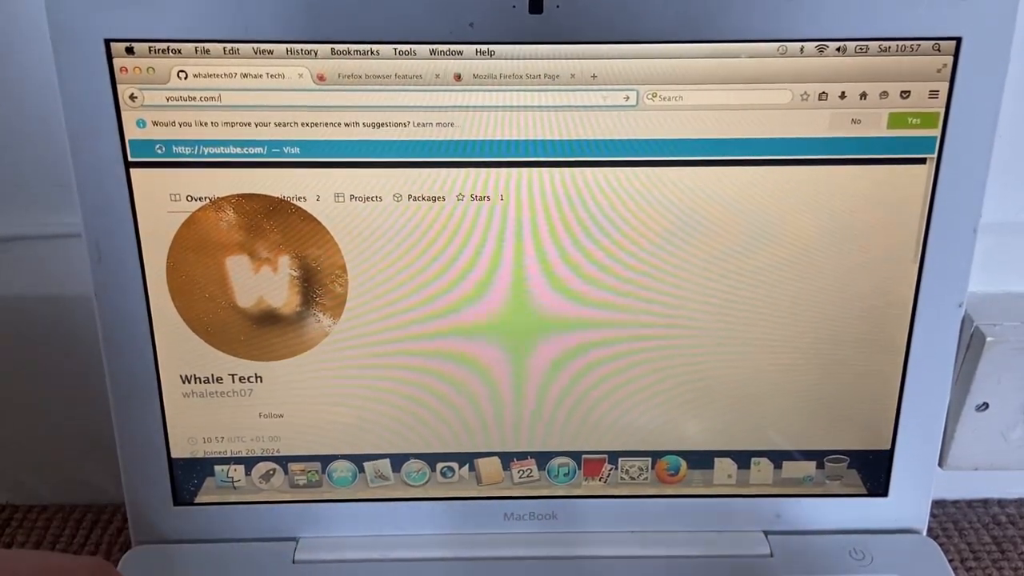
text(@)
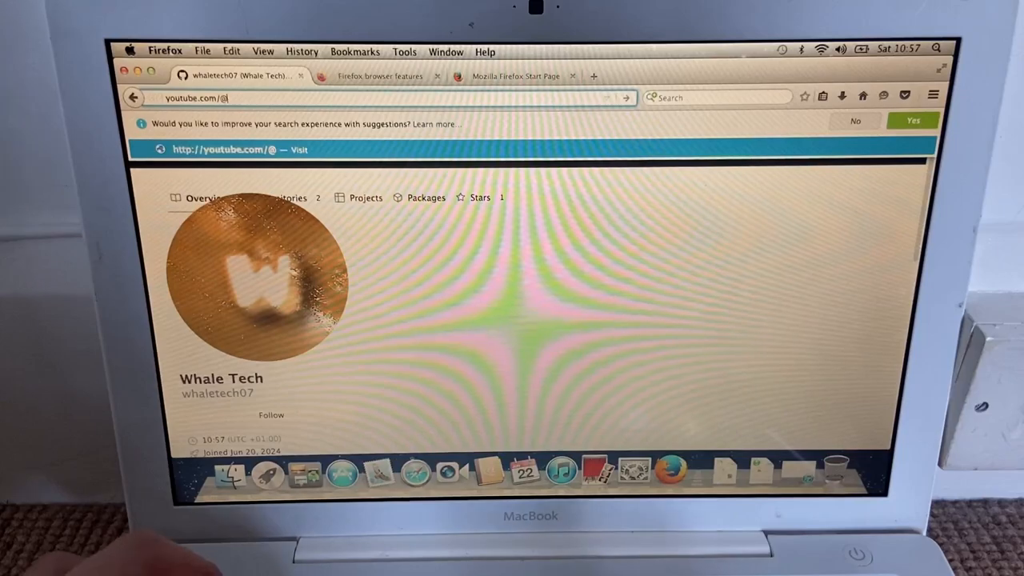
text(whaletech07?cbrd%3D1&gl=GB&hl=en)
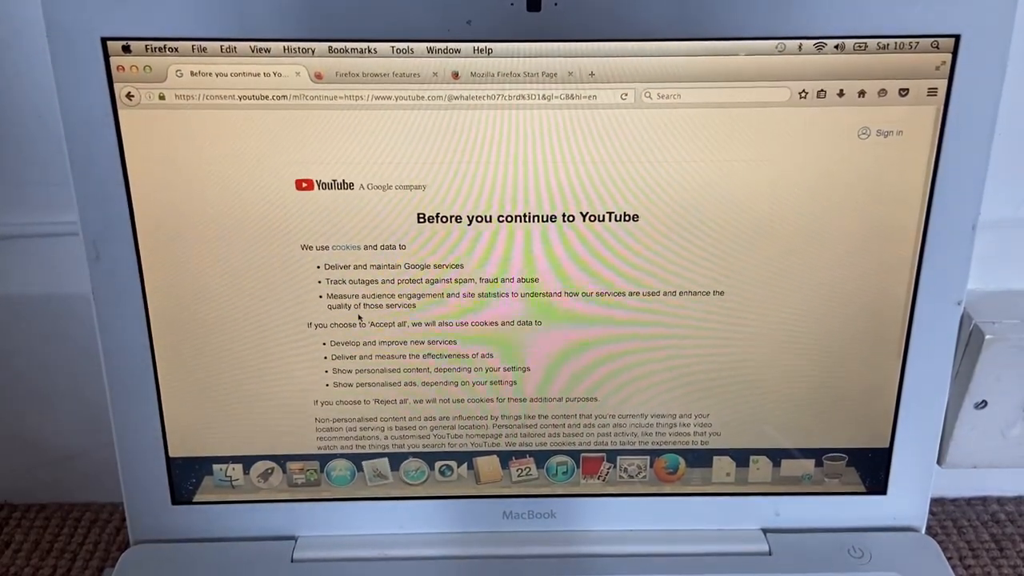
scroll(down, 3)
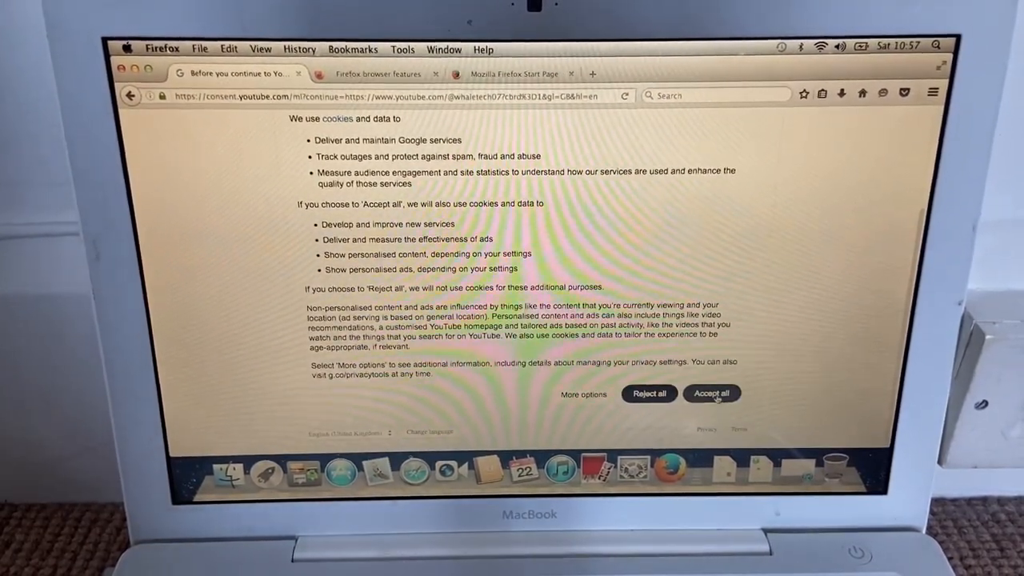
click(712, 394)
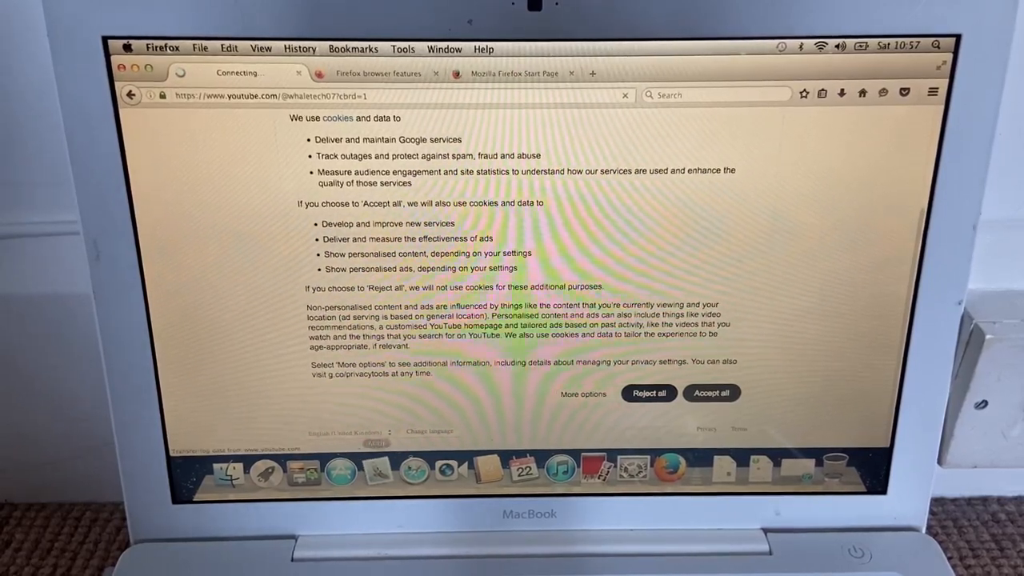
click(562, 470)
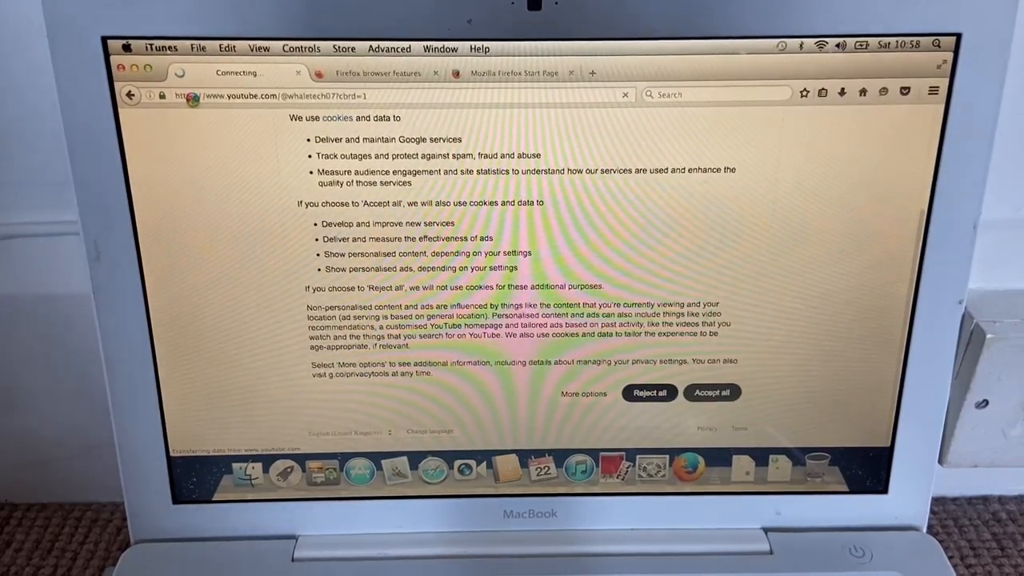
click(712, 393)
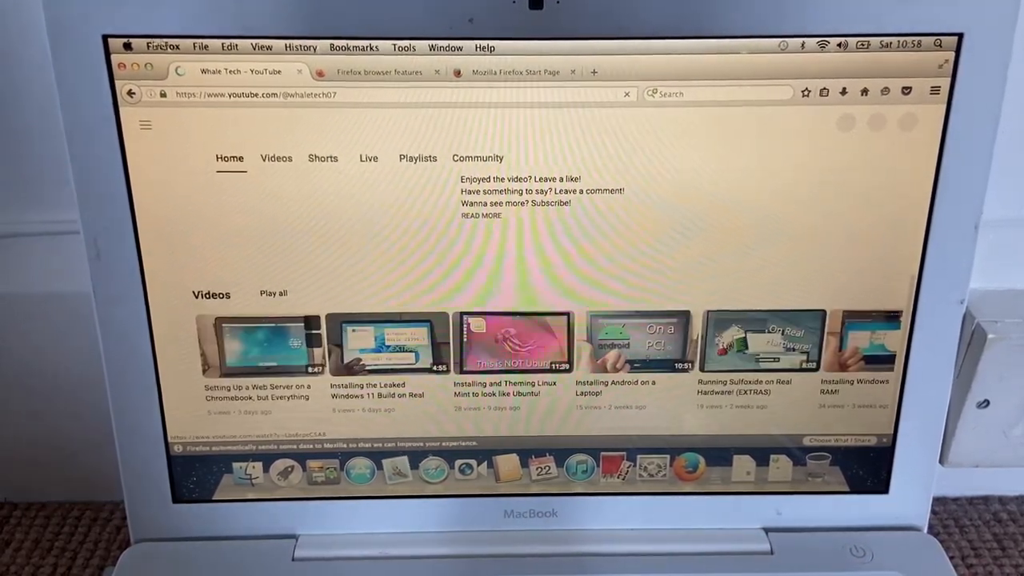
Open the Whale Tech channel's Videos tab and scroll through its uploads
right_click(240, 71)
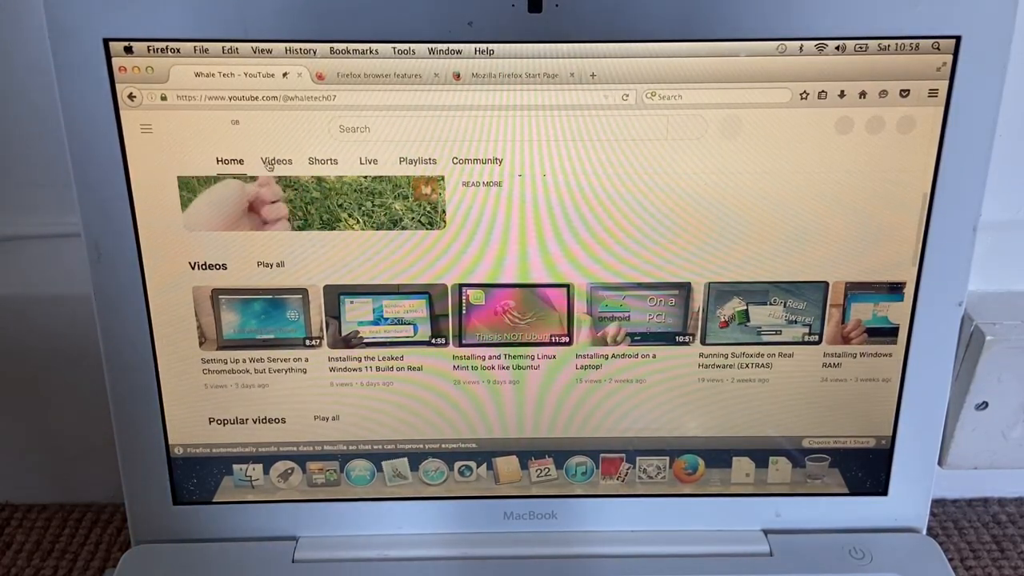
click(276, 161)
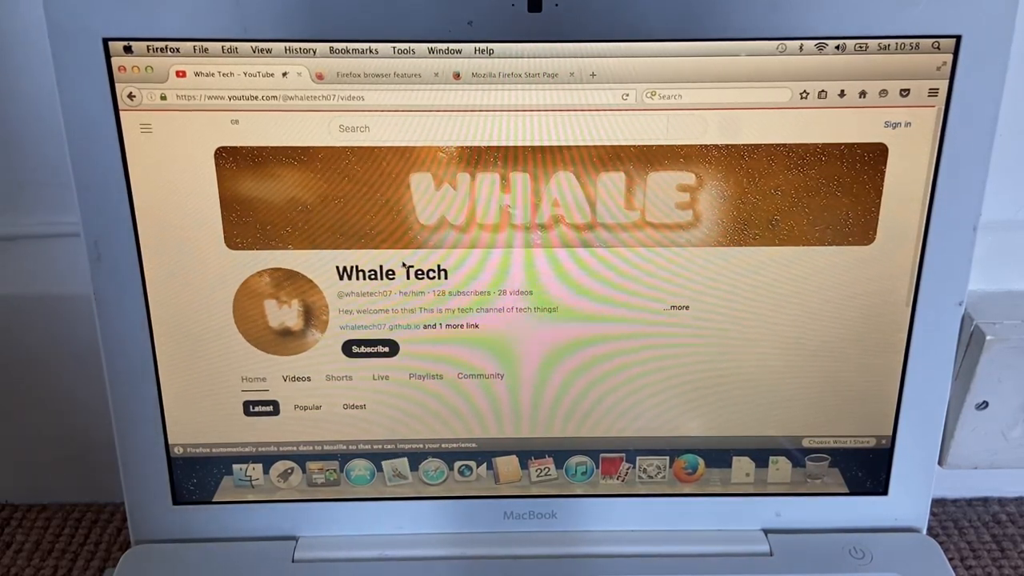
scroll(down, 3)
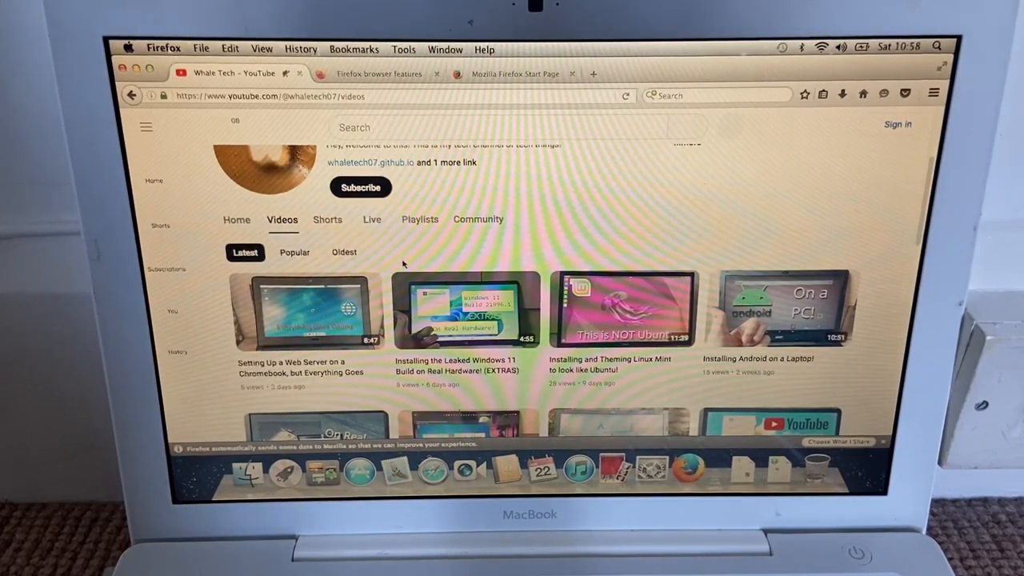
scroll(down, 3)
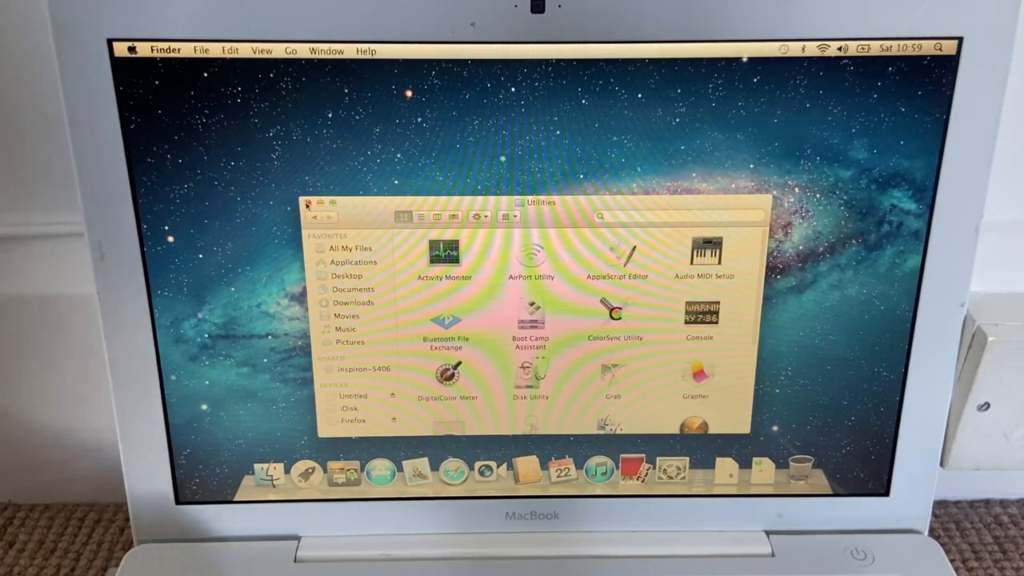
Close the Utilities Finder window
click(308, 202)
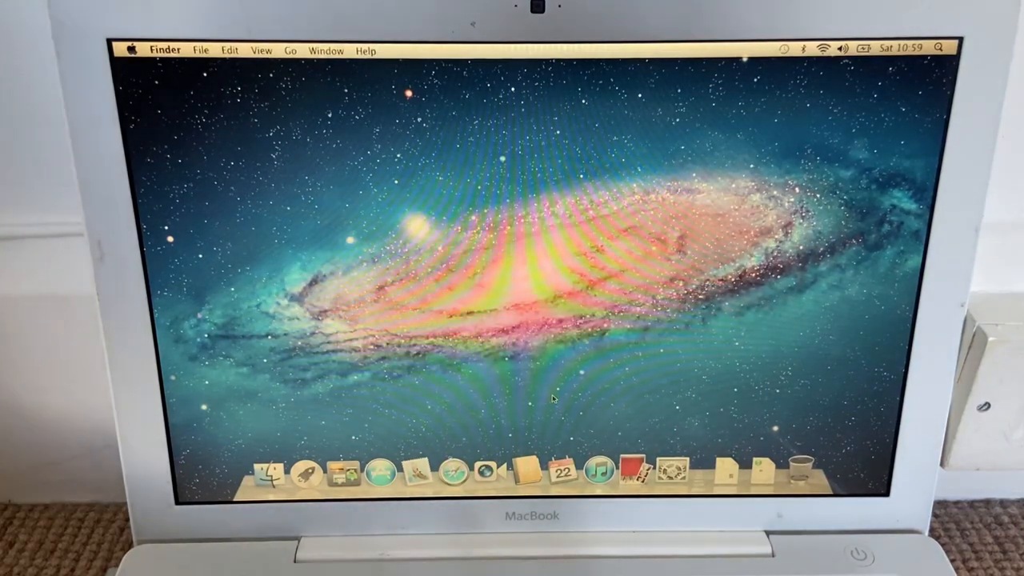